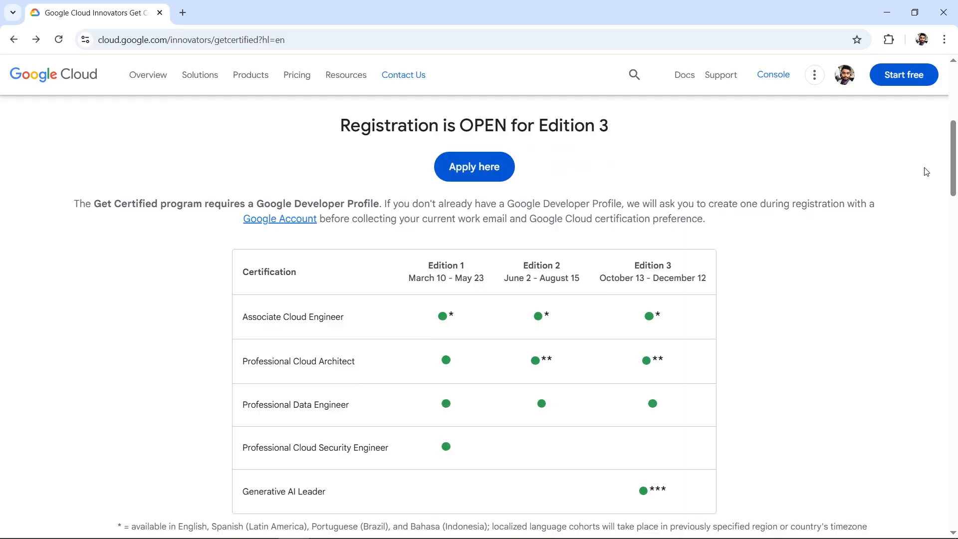
mouse_move(192, 343)
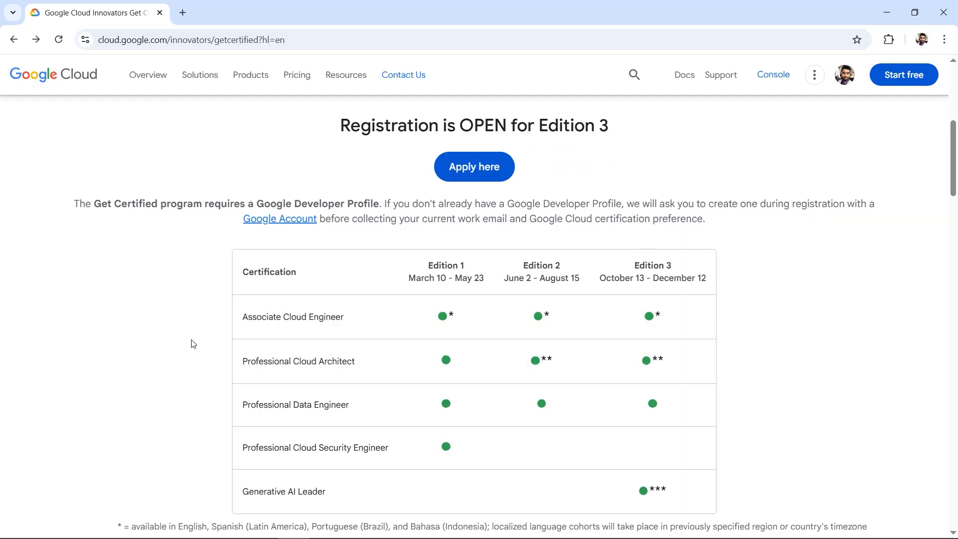
mouse_move(287, 404)
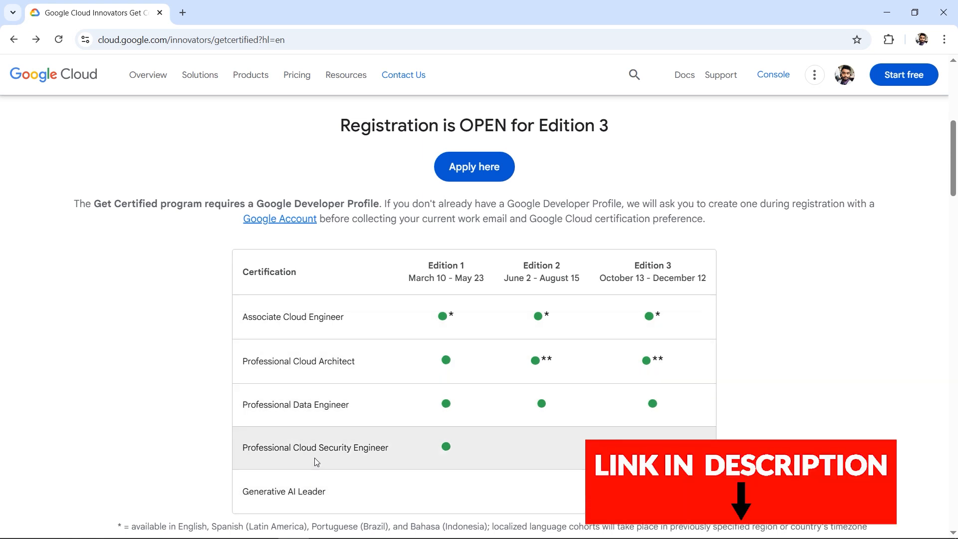
Highlight the corporate email address requirement on the page, then clear the highlight.
scroll(up, 3)
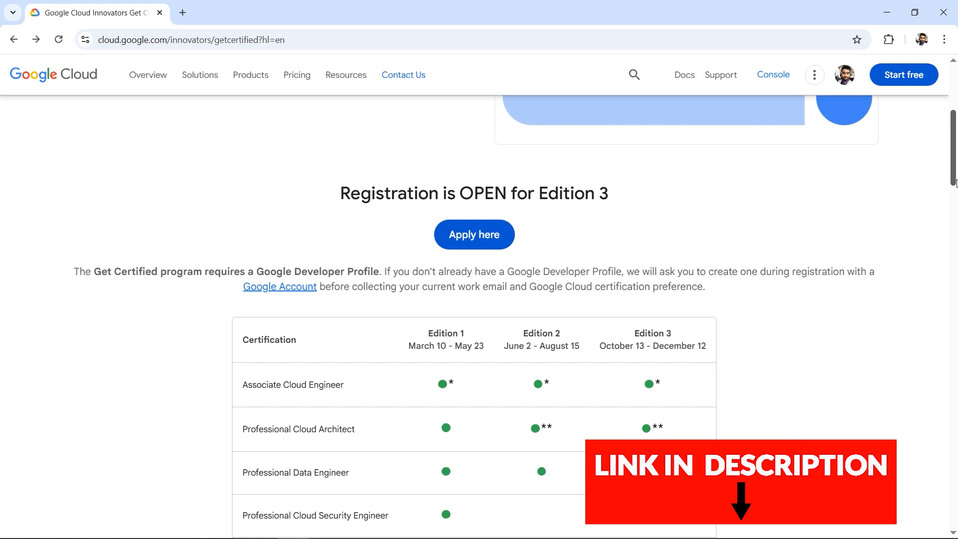
scroll(up, 3)
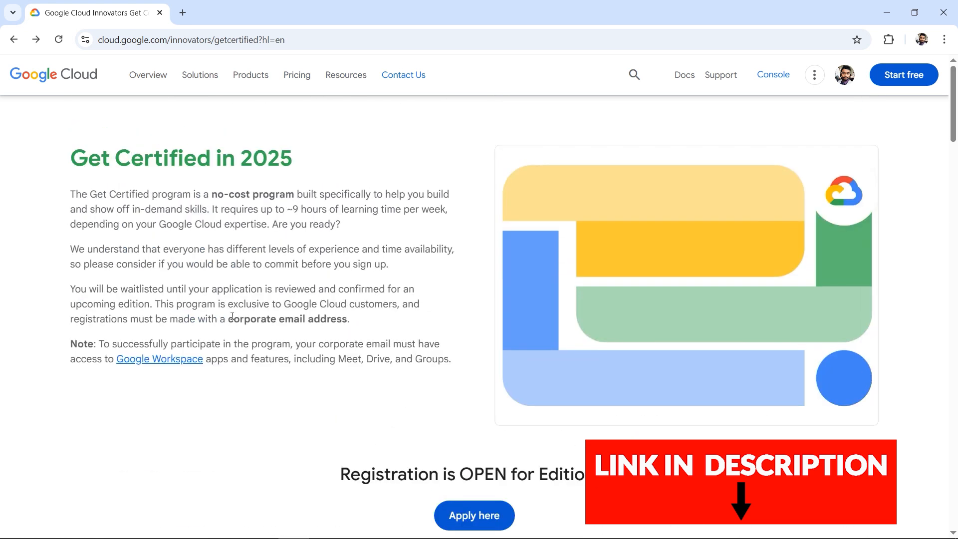
double_click(287, 318)
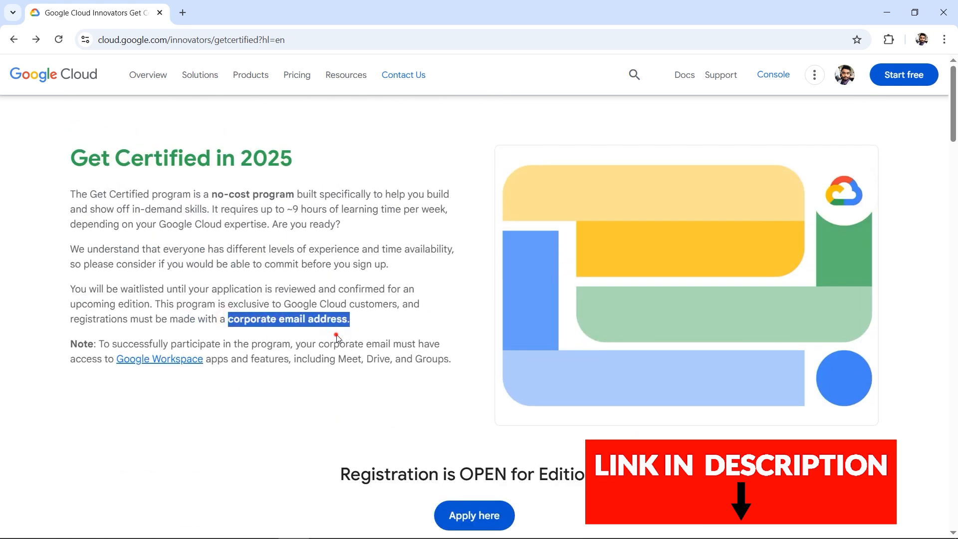
click(214, 194)
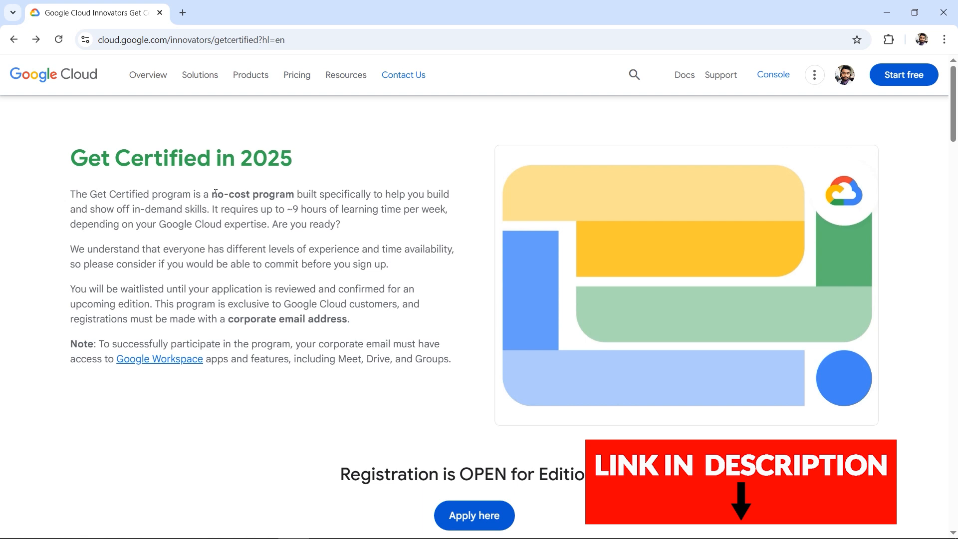
mouse_move(266, 220)
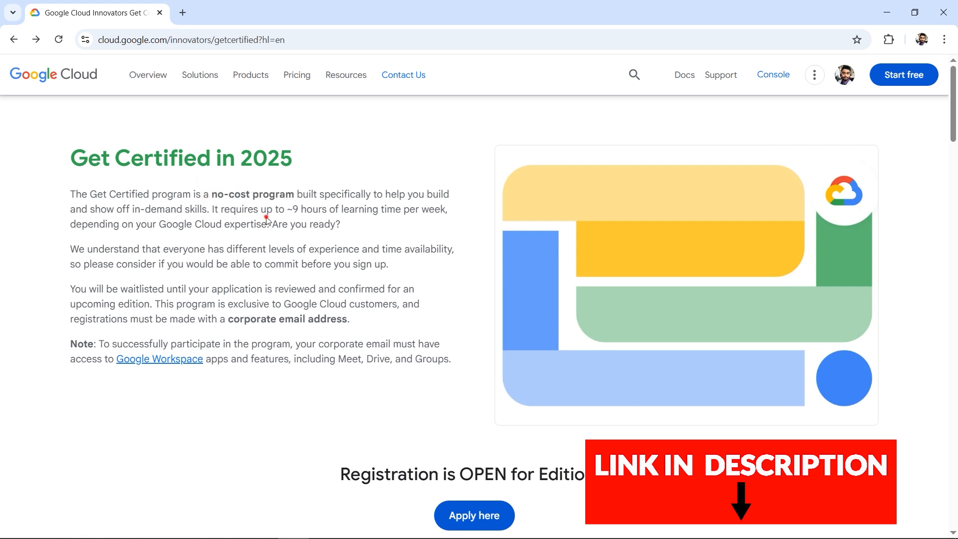
Expand the FAQ answer 'Who is eligible to participate in the Get Certified Program?'.
scroll(down, 3)
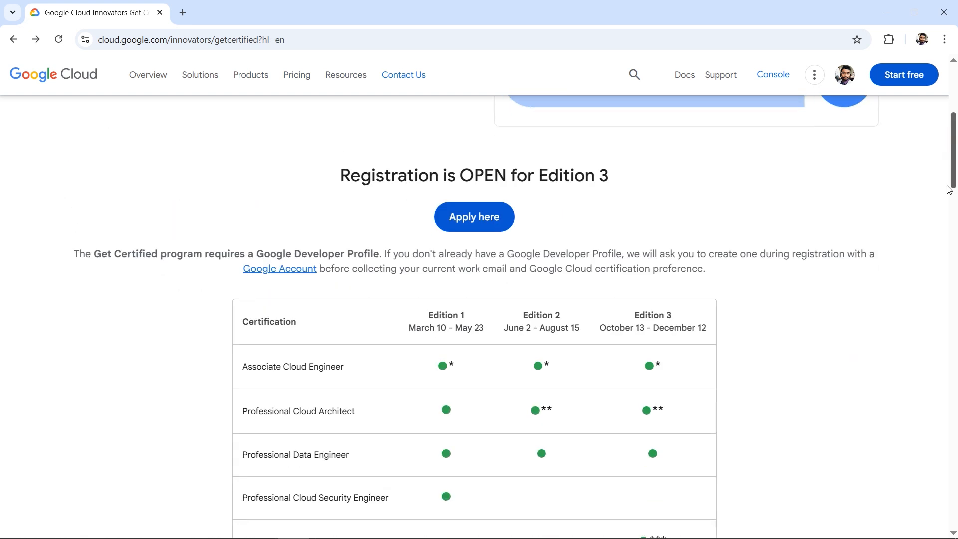
scroll(down, 3)
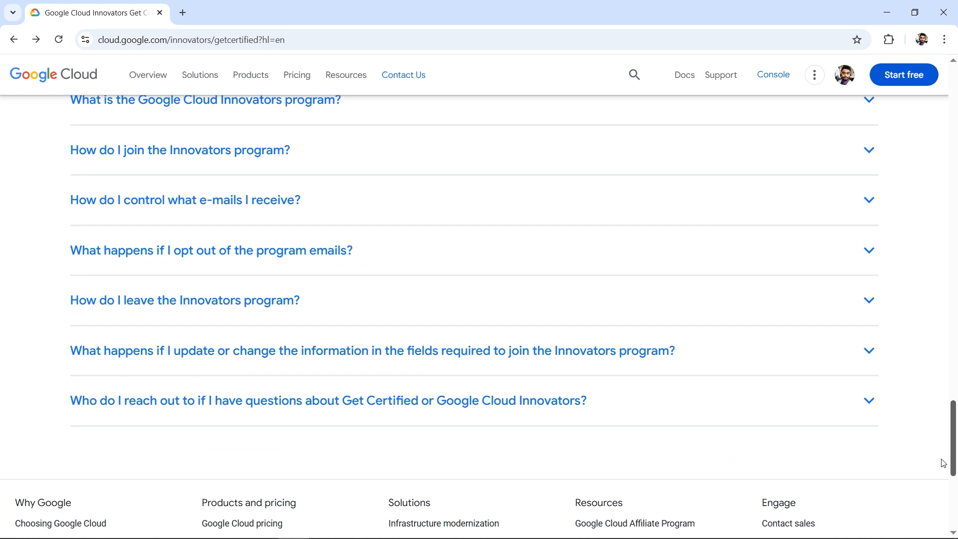
scroll(up, 3)
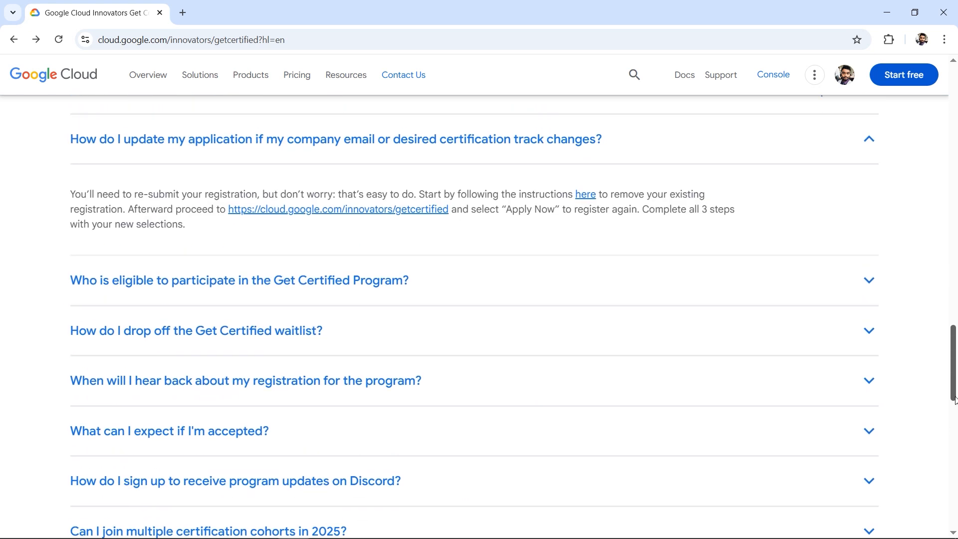
scroll(up, 3)
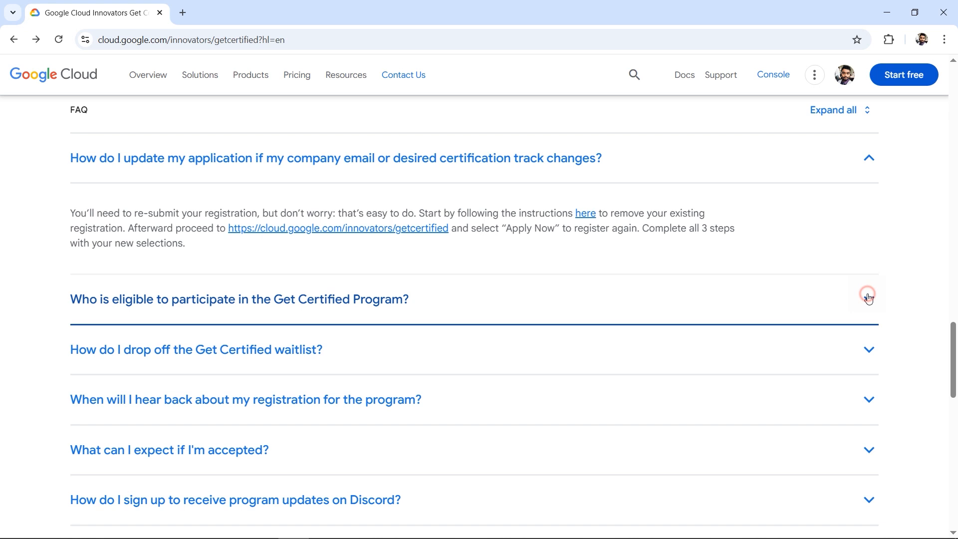
click(868, 299)
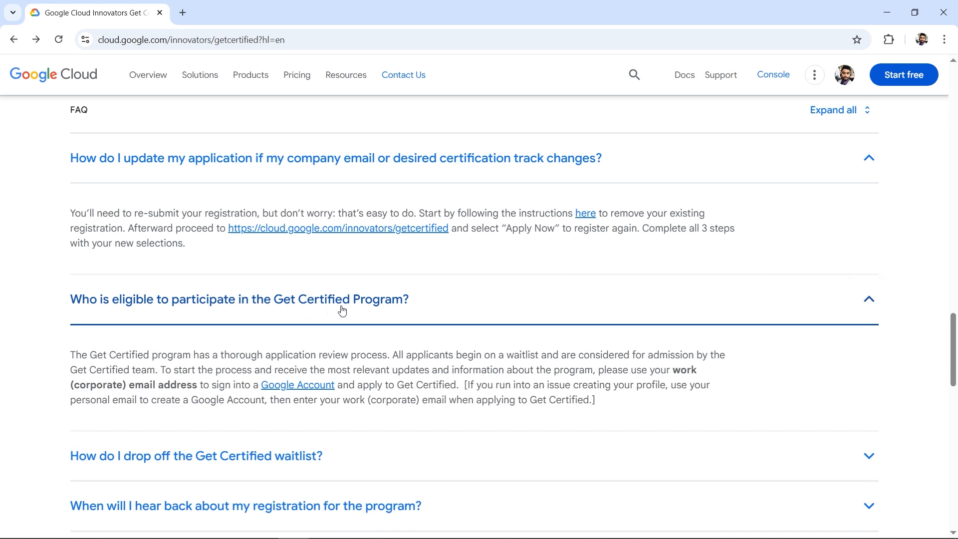
mouse_move(586, 366)
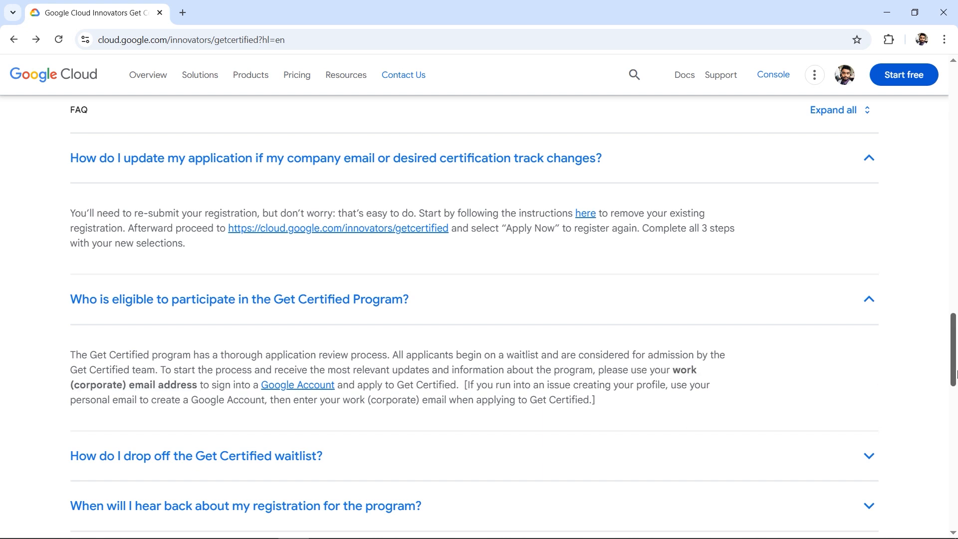
scroll(up, 3)
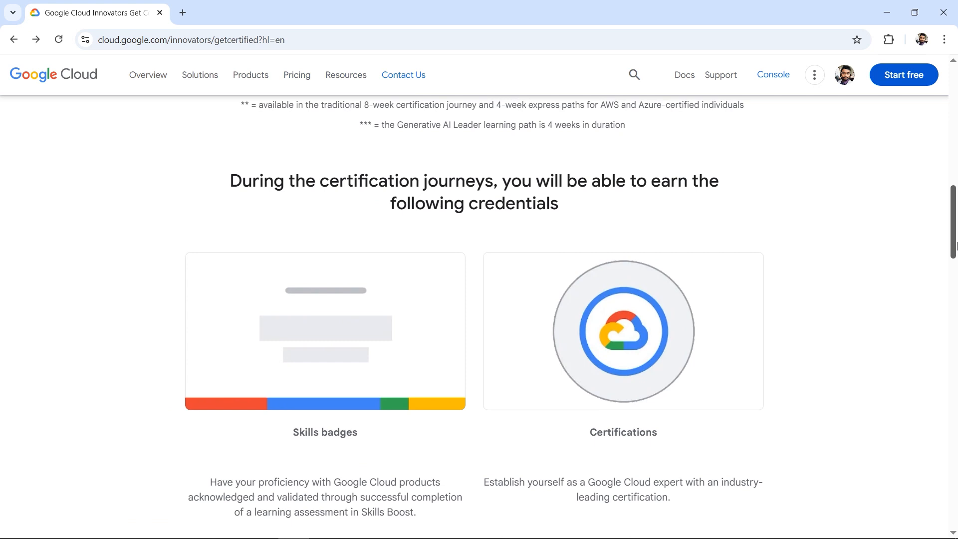
scroll(up, 3)
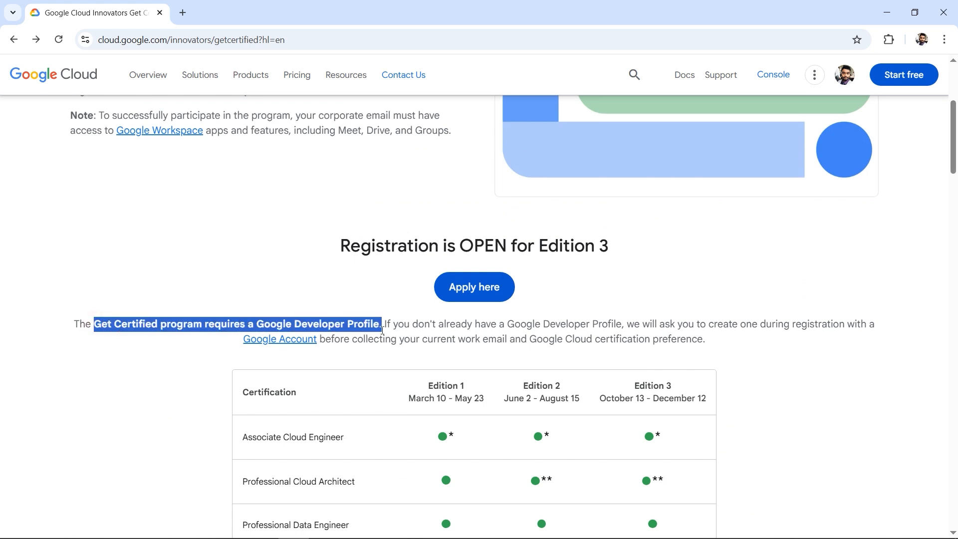
mouse_move(474, 288)
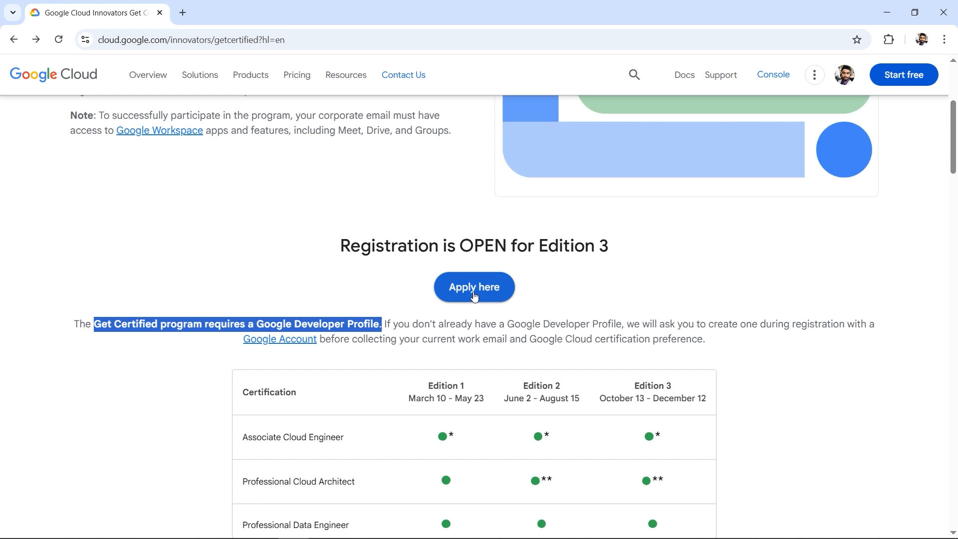
mouse_move(486, 269)
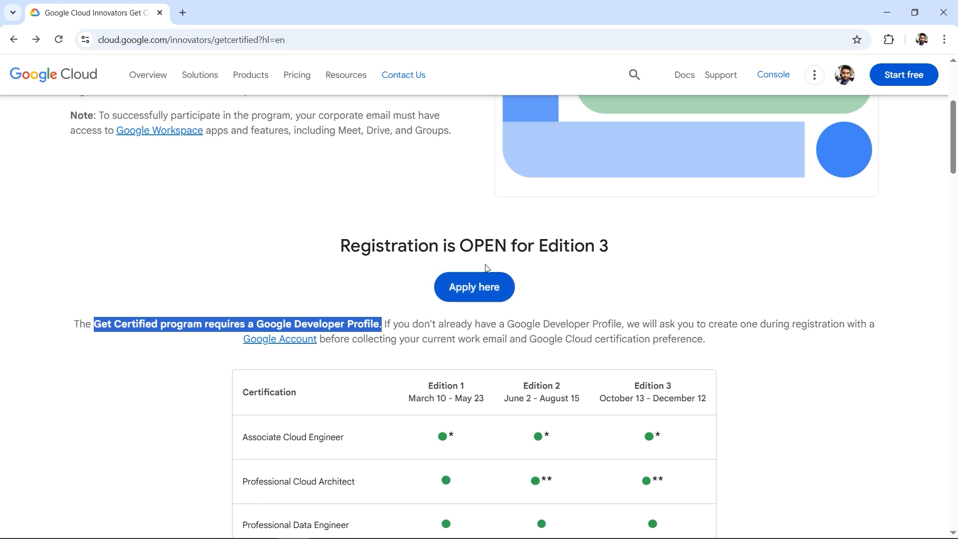
mouse_move(305, 354)
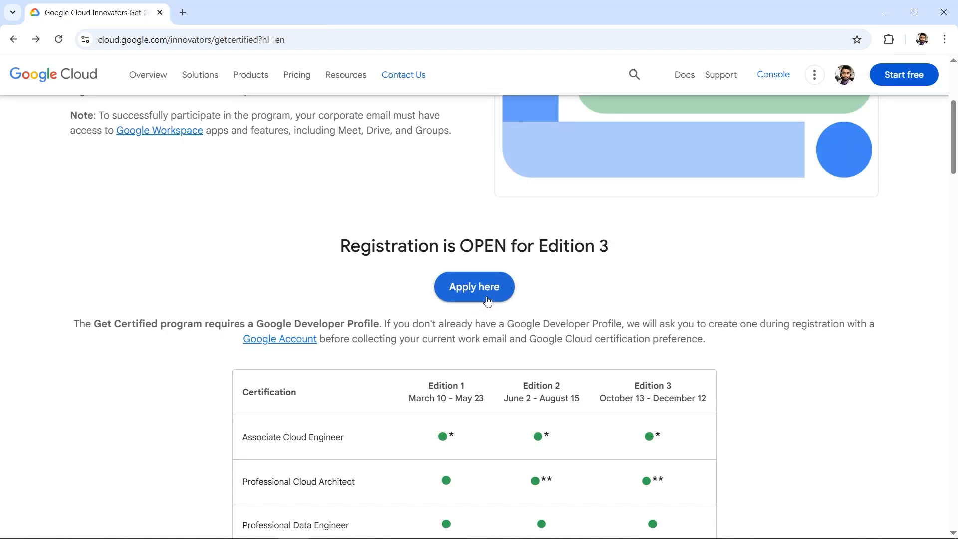
Start the Get Certified application and submit the developer profile form.
click(473, 287)
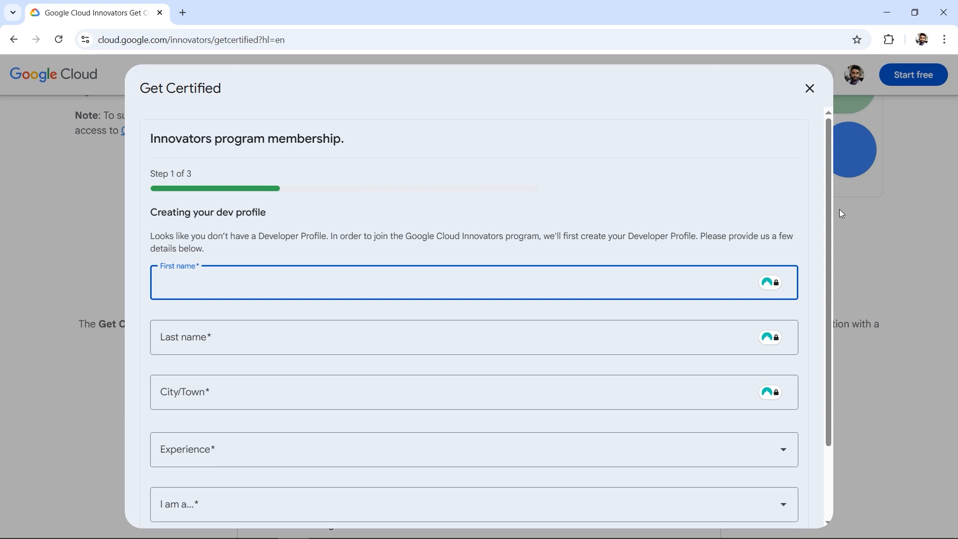
scroll(down, 3)
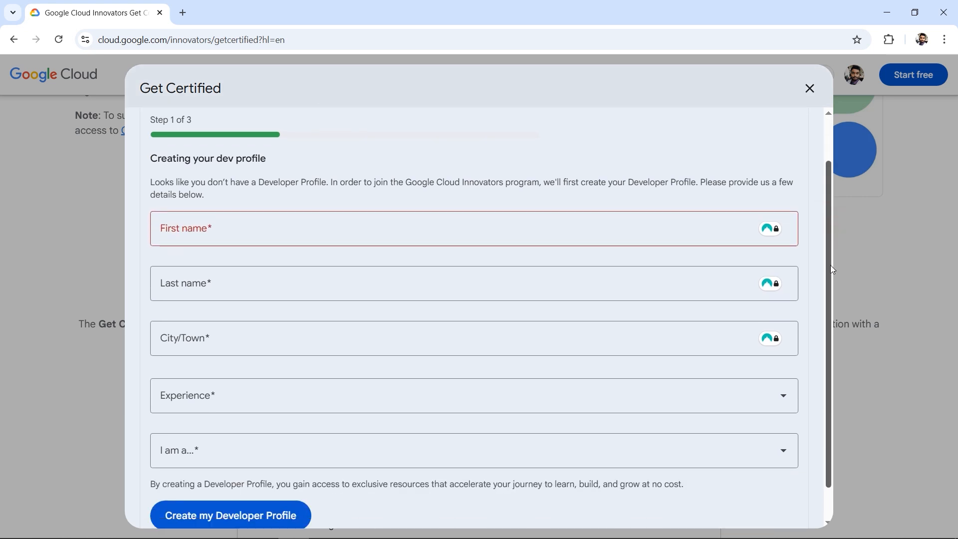
scroll(up, 3)
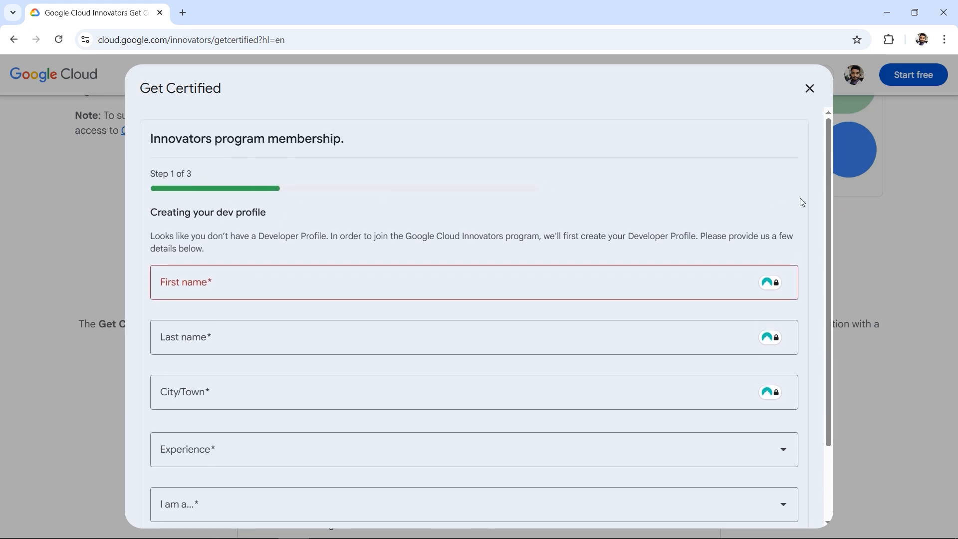
scroll(down, 3)
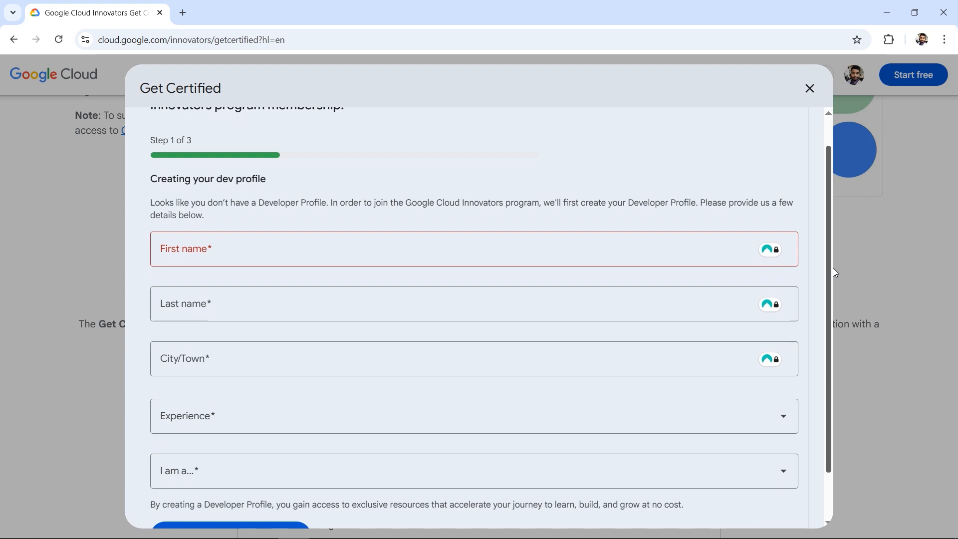
click(231, 529)
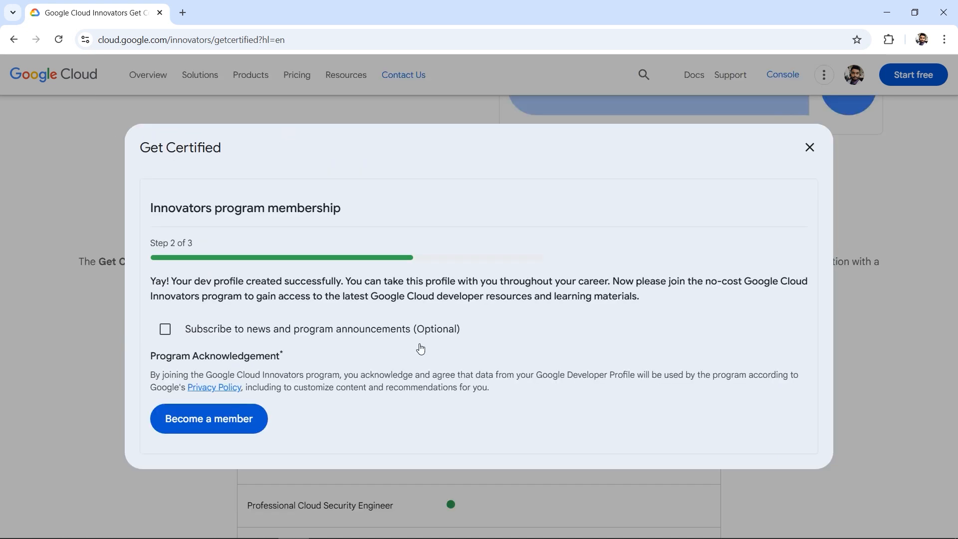
Leave program announcements unchecked and join the Google Cloud Innovators program.
click(164, 329)
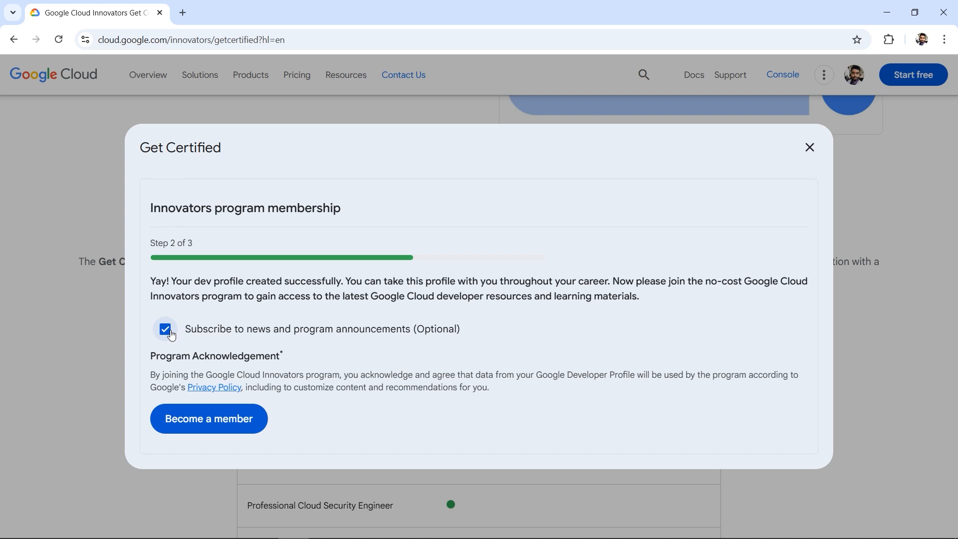
click(166, 329)
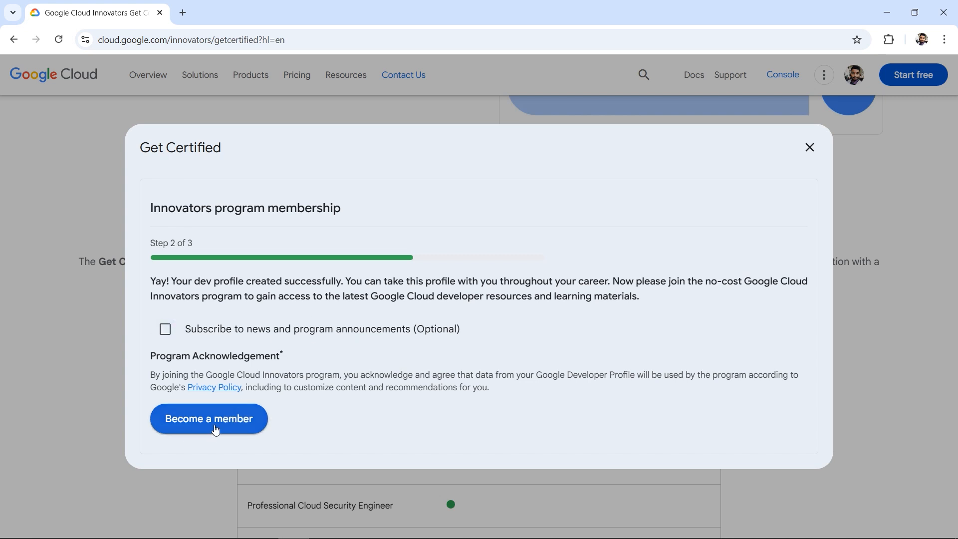
mouse_move(236, 321)
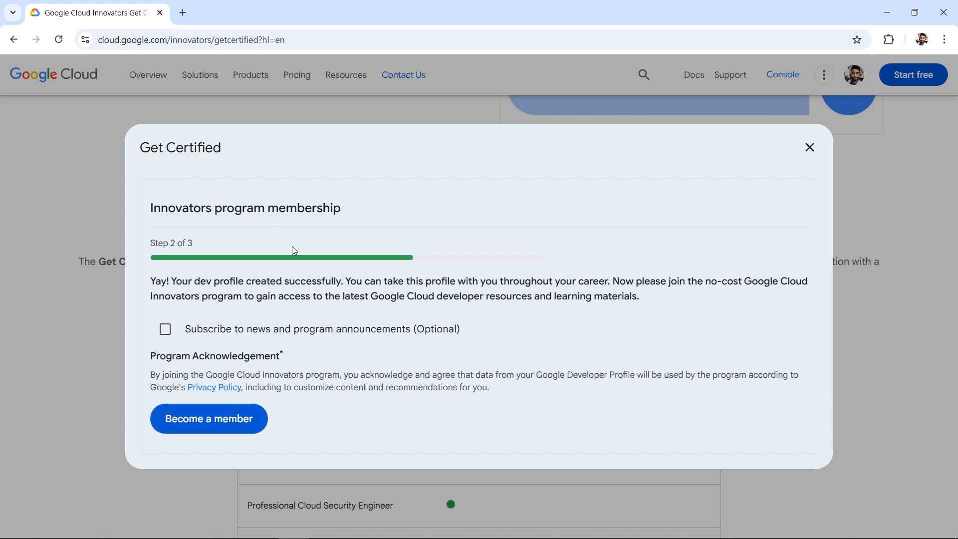
mouse_move(209, 419)
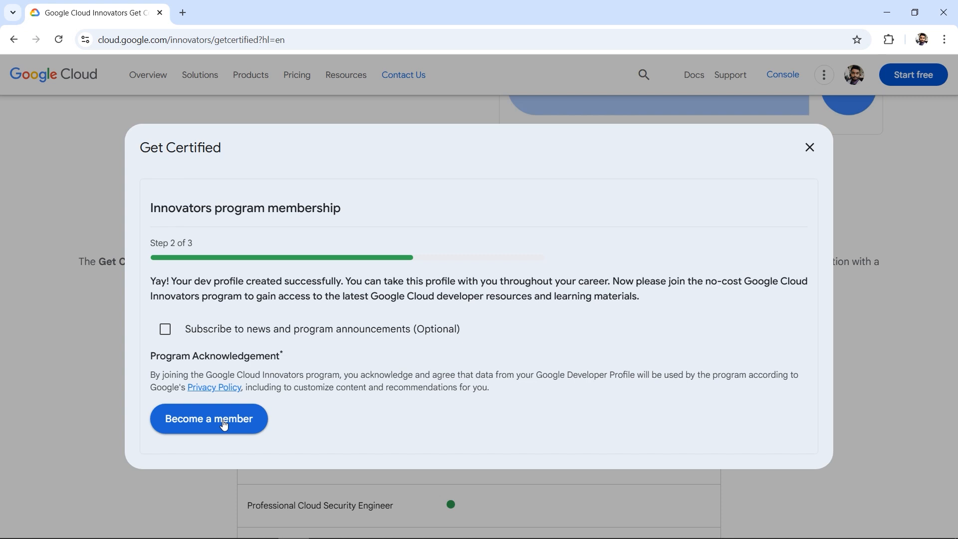
click(209, 418)
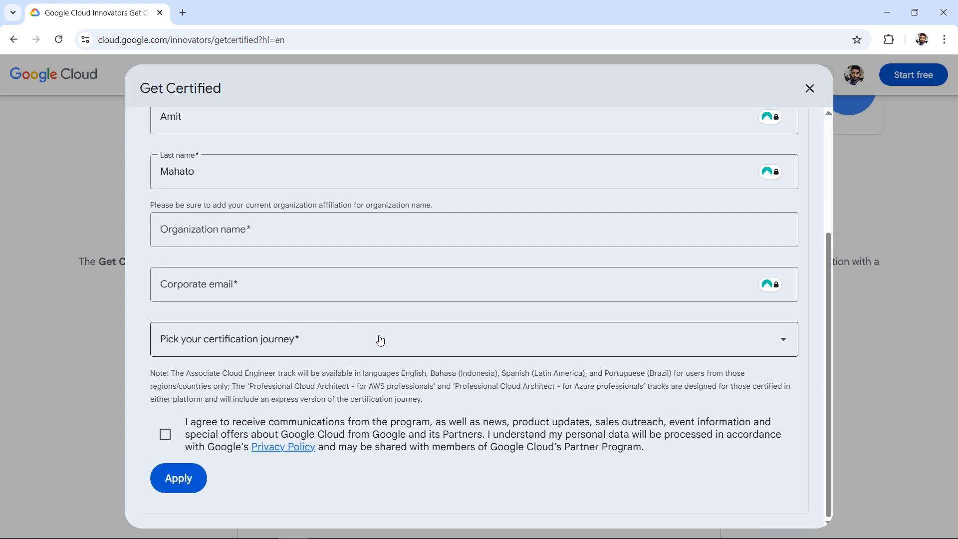
mouse_move(197, 303)
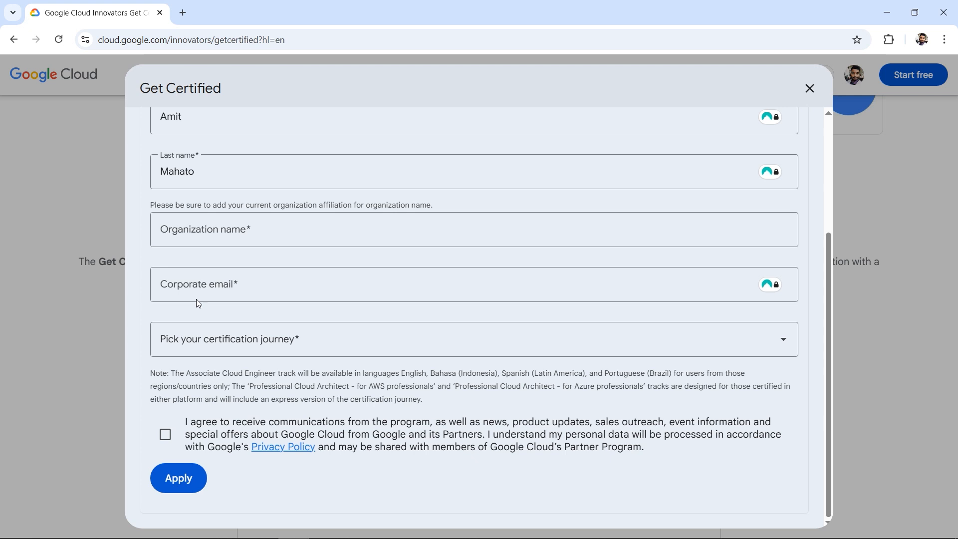
mouse_move(312, 354)
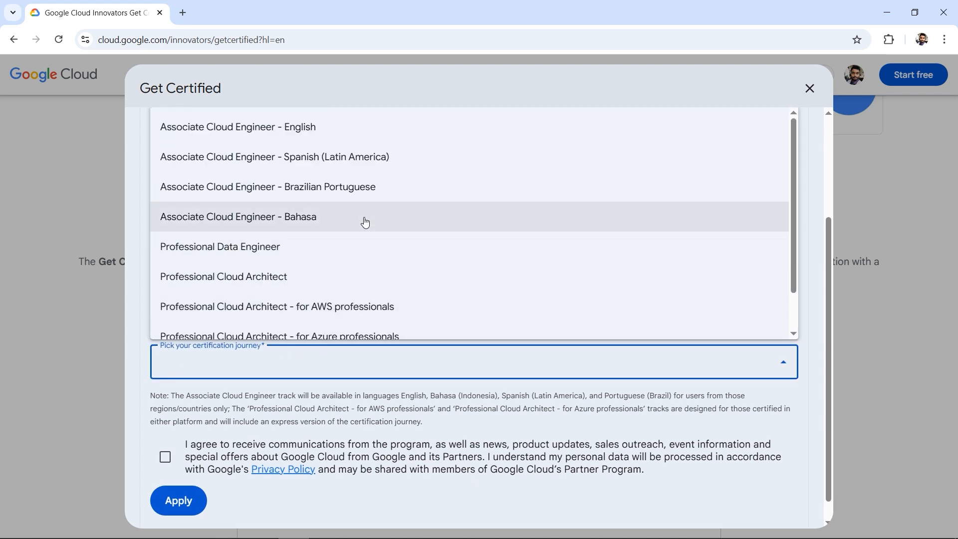
Choose Generative AI Leader, accept program communications, and submit the application.
scroll(down, 3)
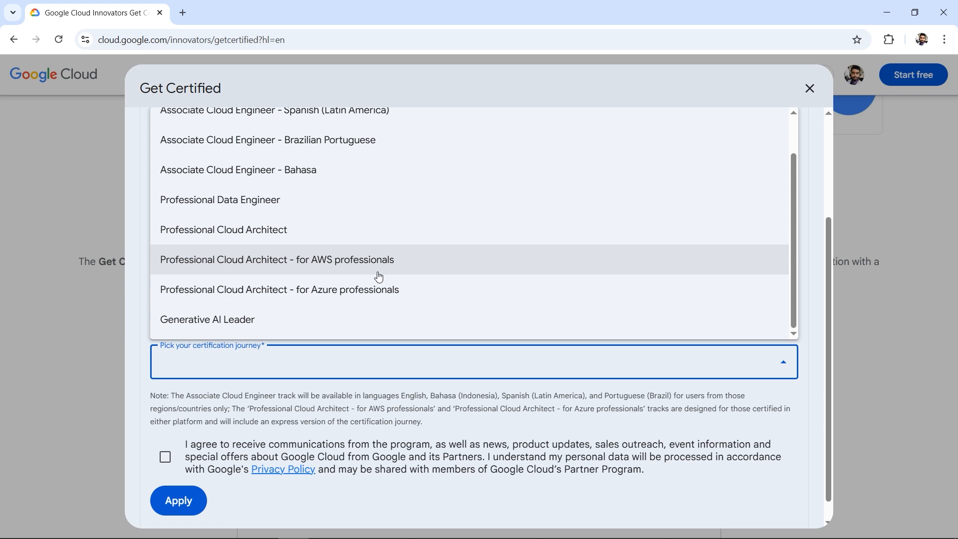
click(206, 319)
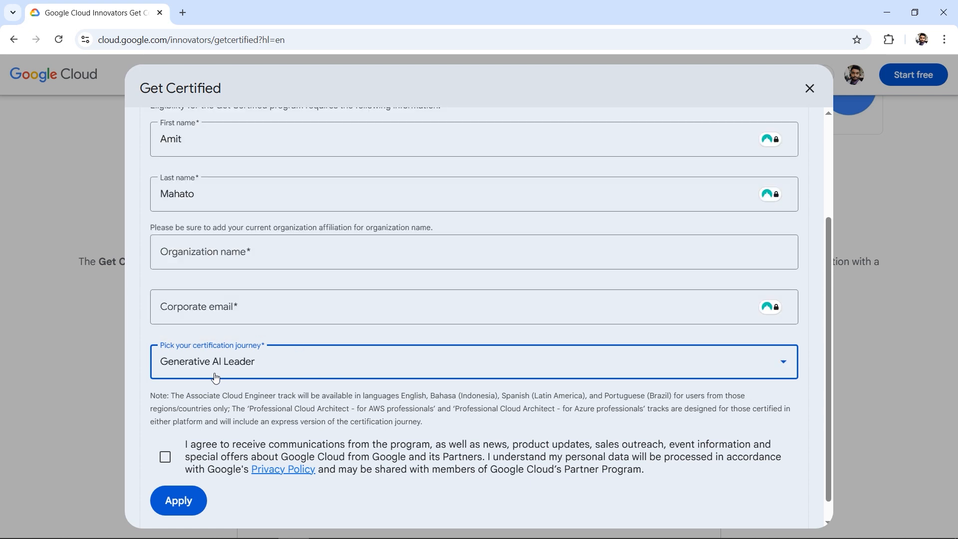
mouse_move(253, 375)
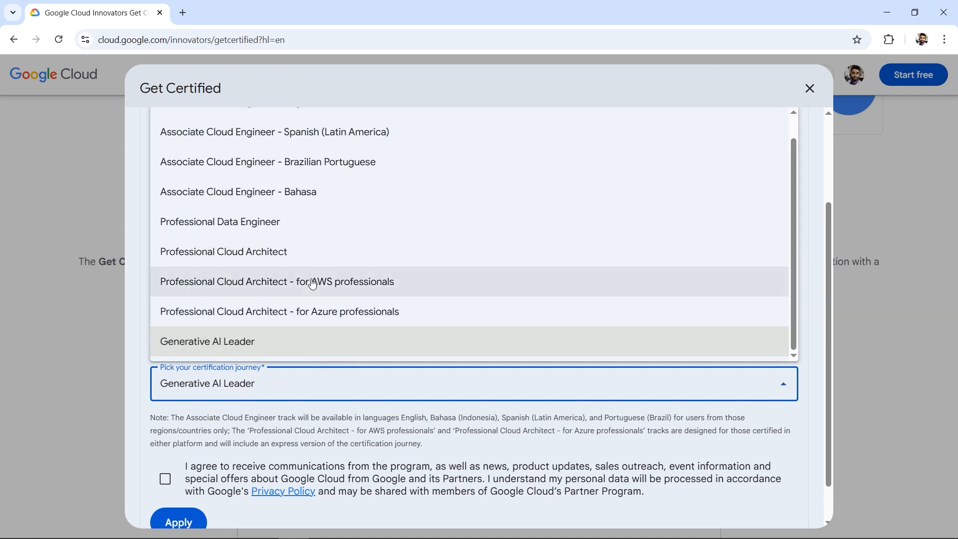
scroll(up, 3)
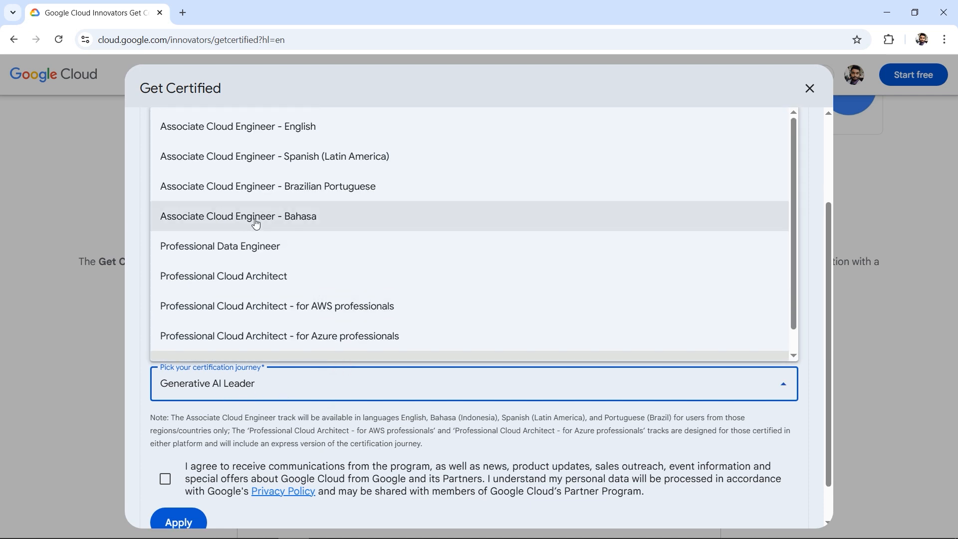
mouse_move(291, 278)
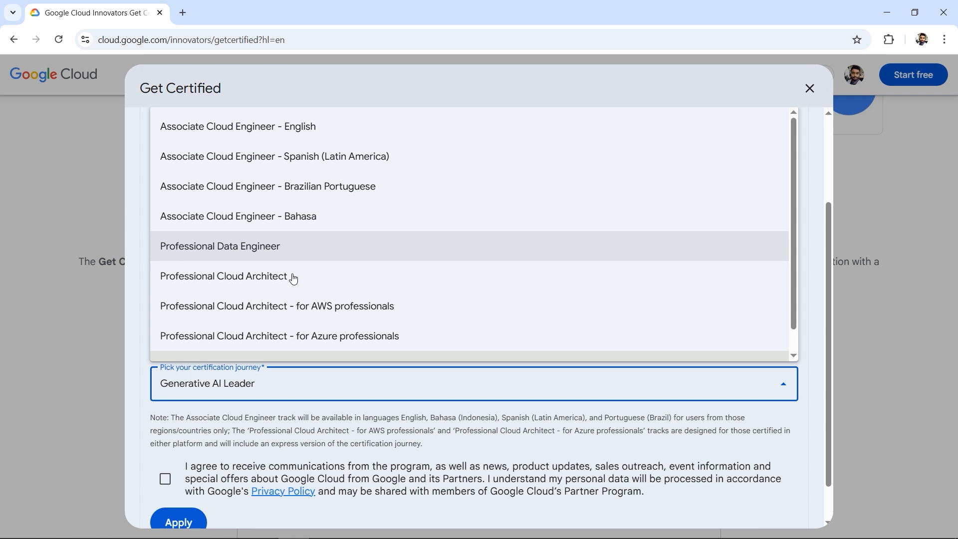
mouse_move(264, 286)
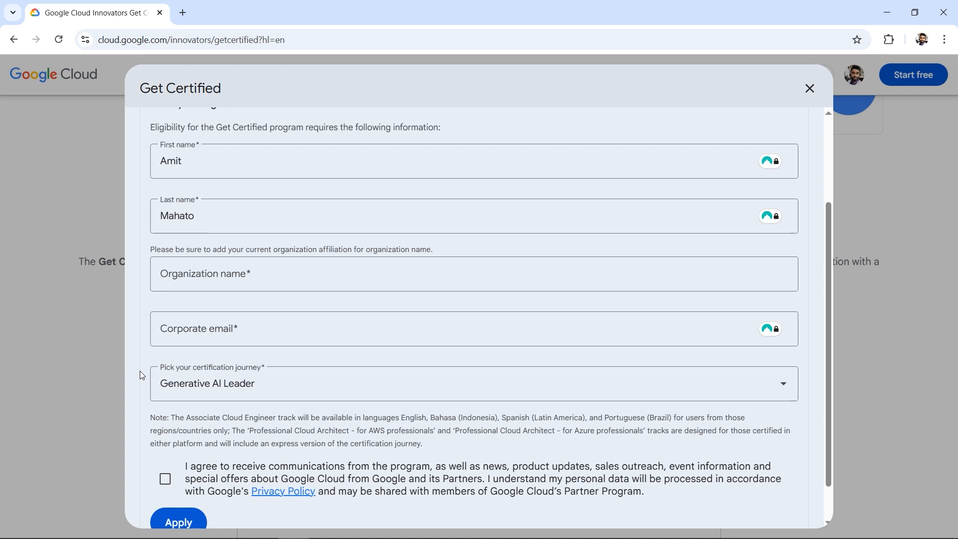
mouse_move(166, 479)
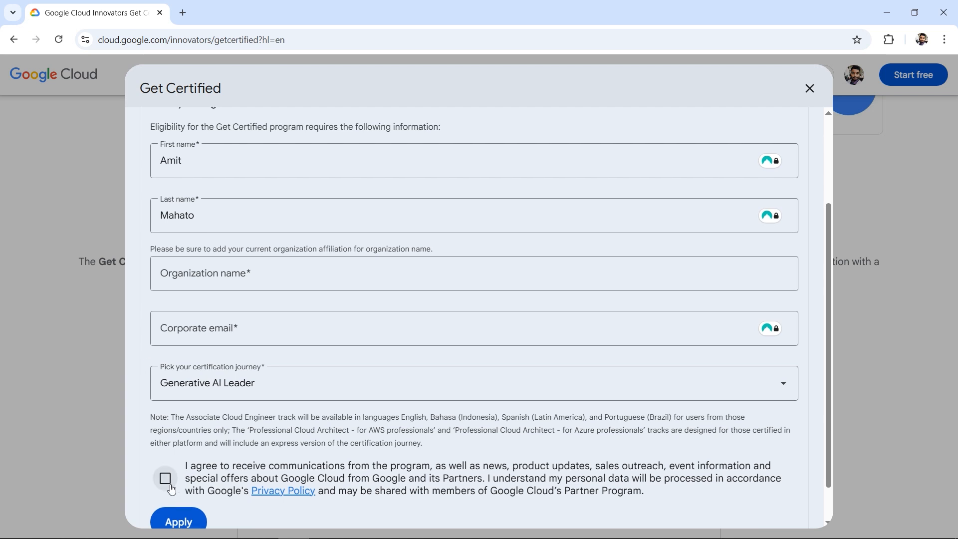
click(166, 478)
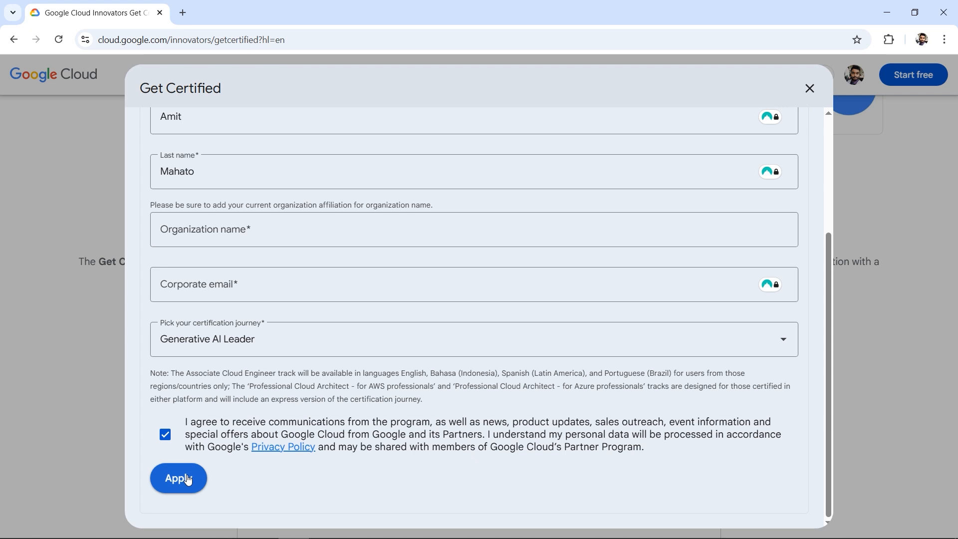
click(177, 478)
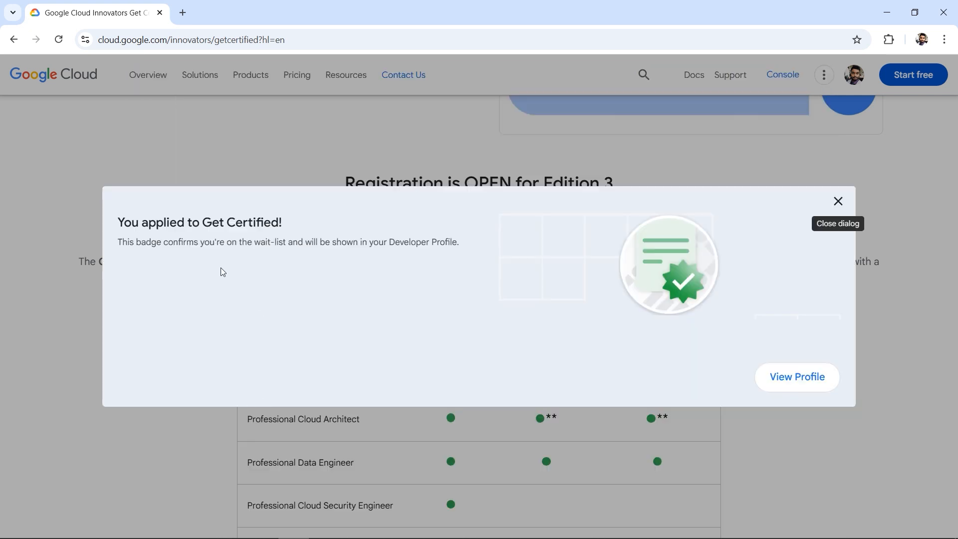
mouse_move(215, 235)
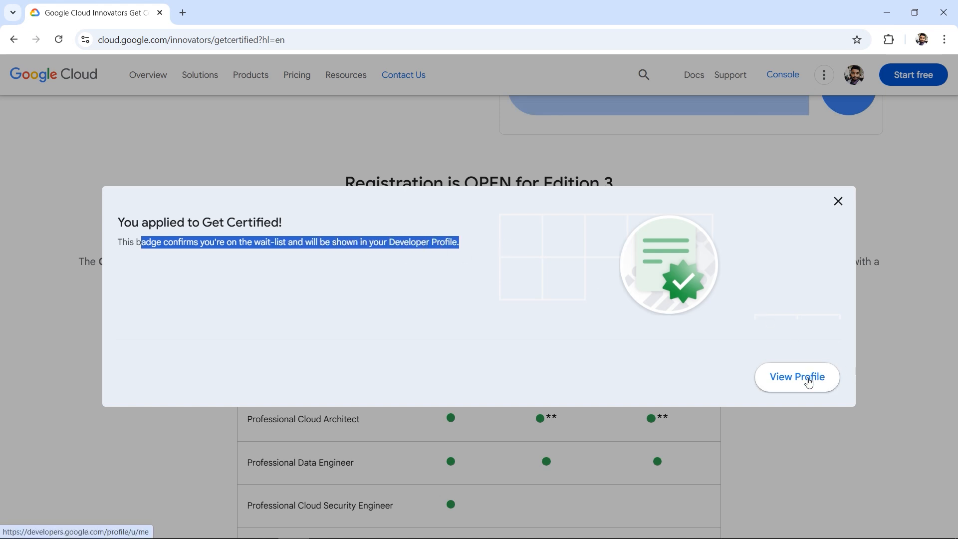
mouse_move(804, 385)
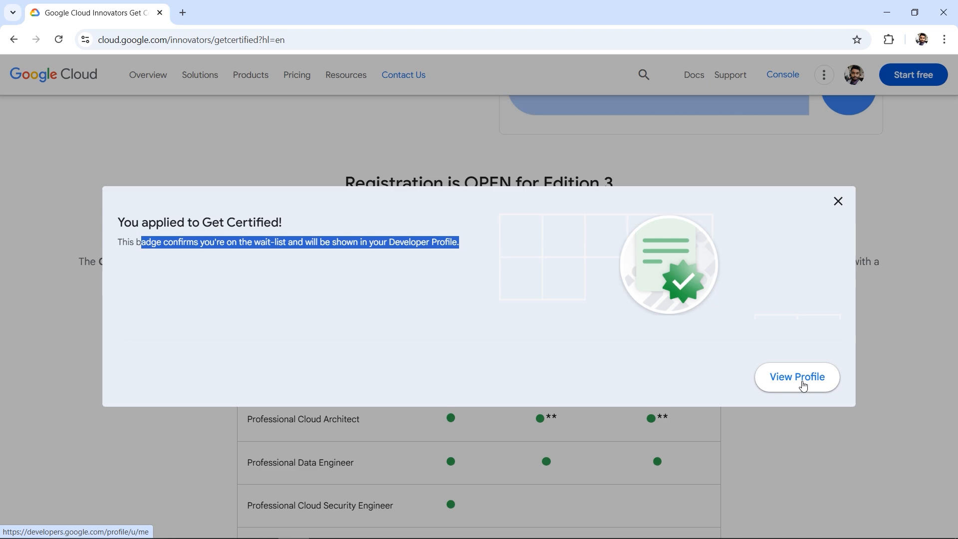
View the Get Certified 2025 badge on the Developer Profile, then return to the registration tab.
click(796, 376)
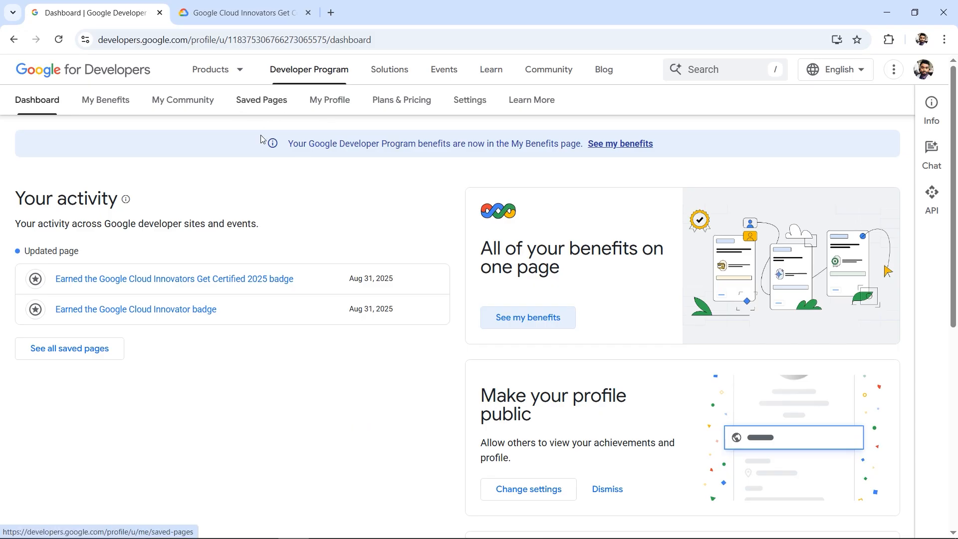
mouse_move(109, 286)
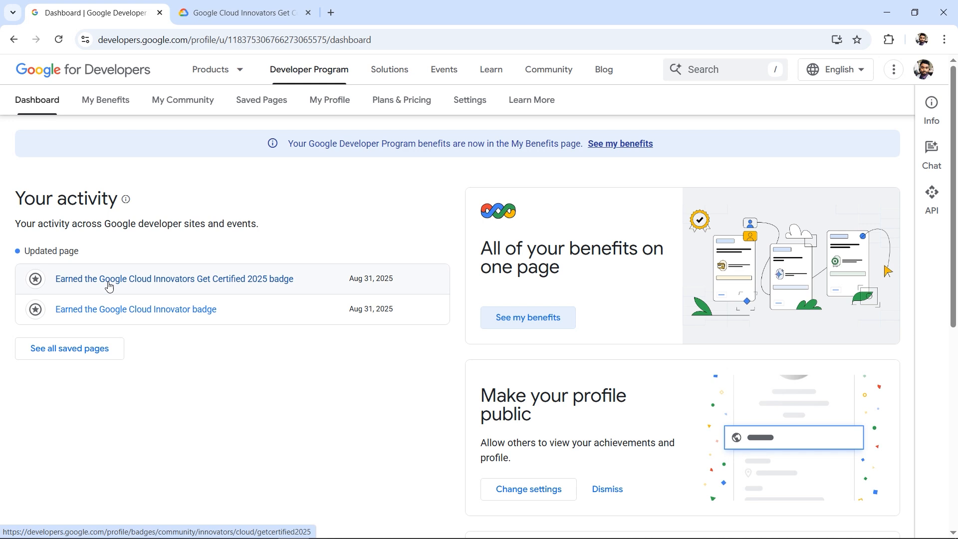
mouse_move(379, 288)
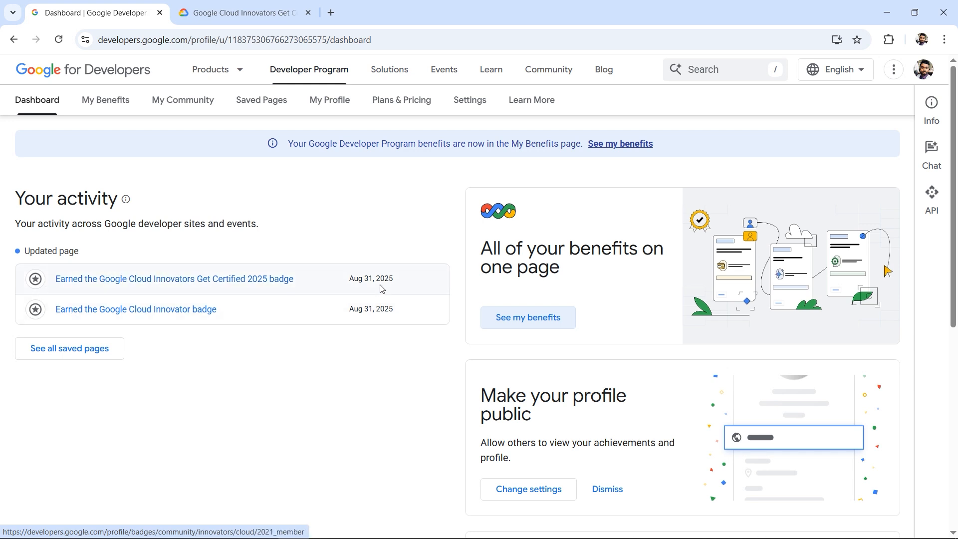
click(242, 12)
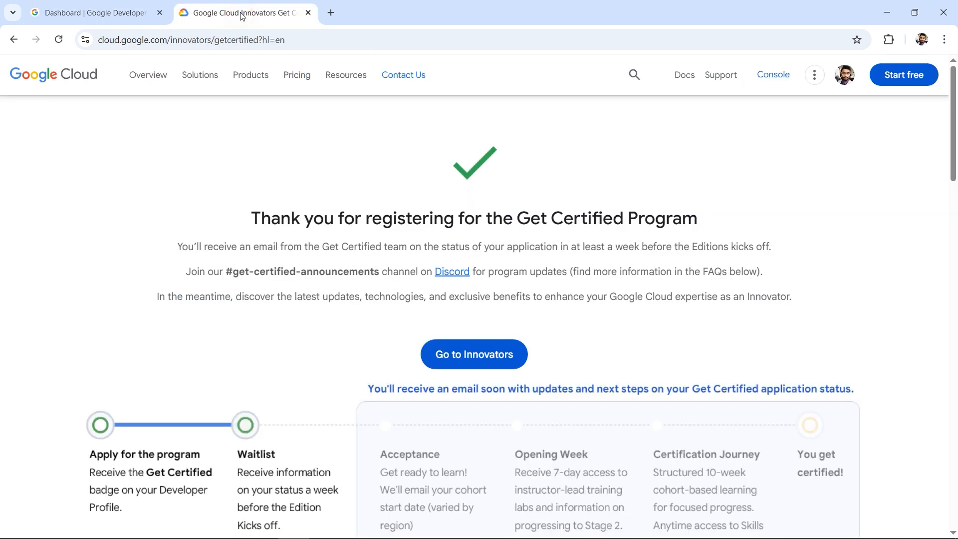
mouse_move(265, 30)
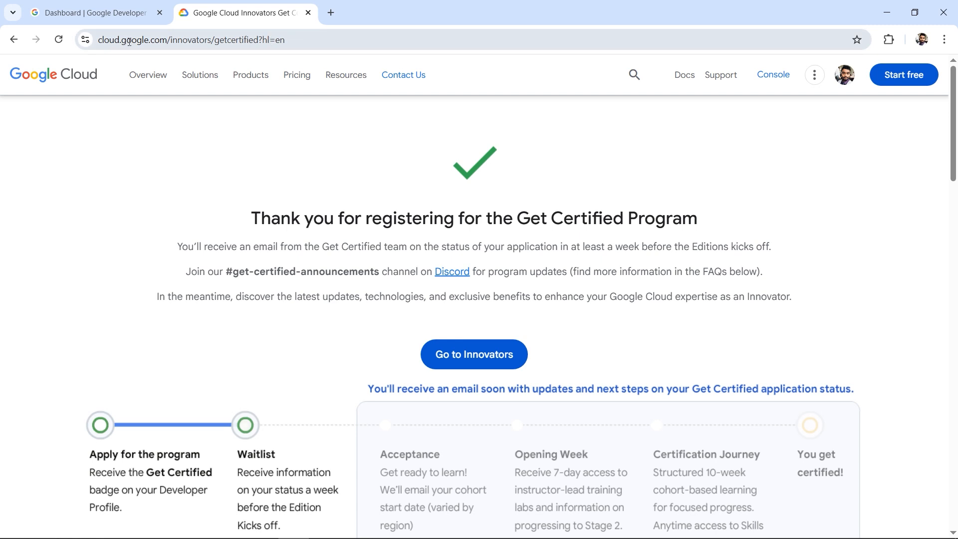
mouse_move(237, 405)
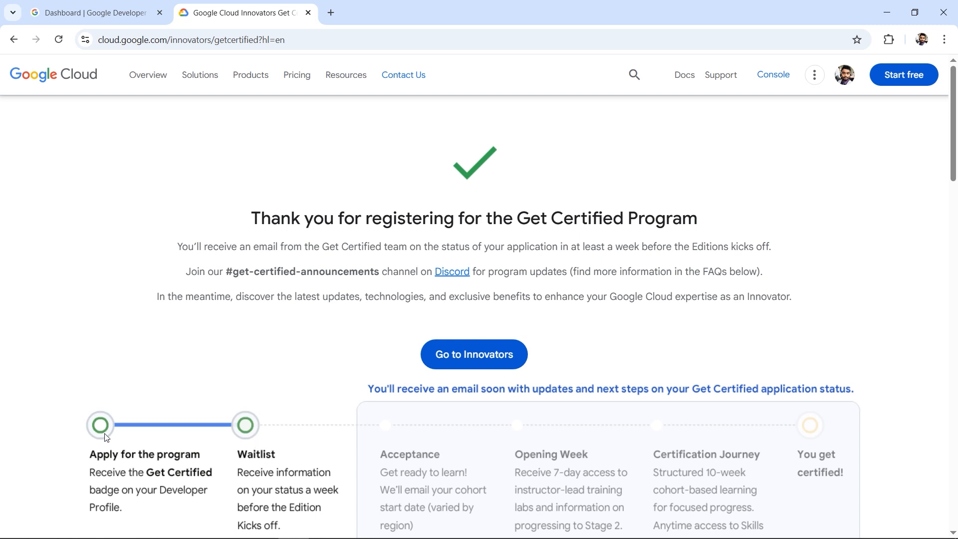
mouse_move(272, 486)
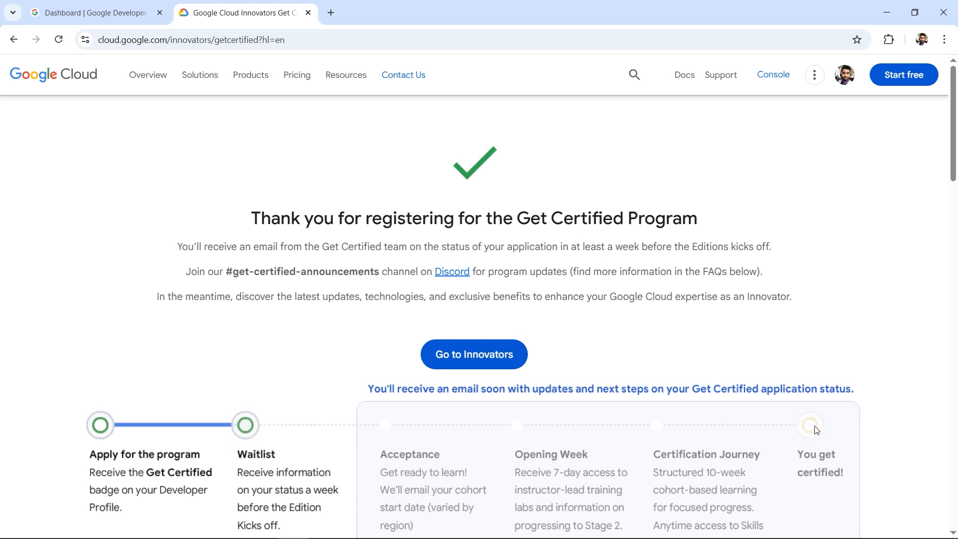
scroll(down, 3)
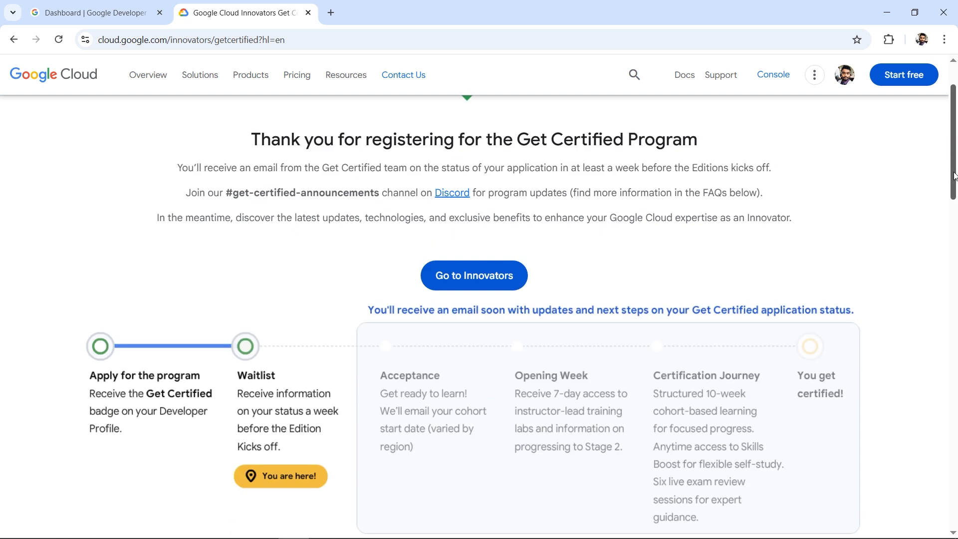
mouse_move(567, 308)
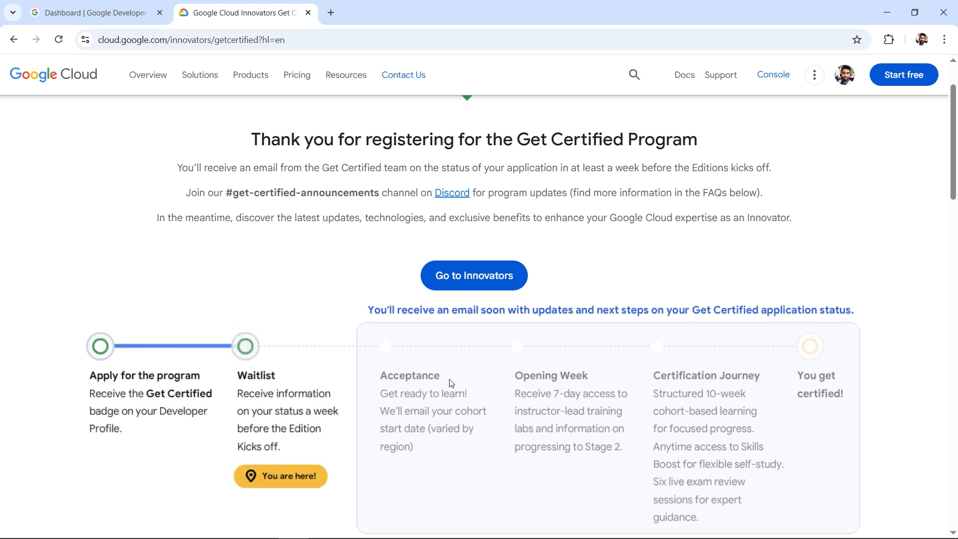
mouse_move(404, 368)
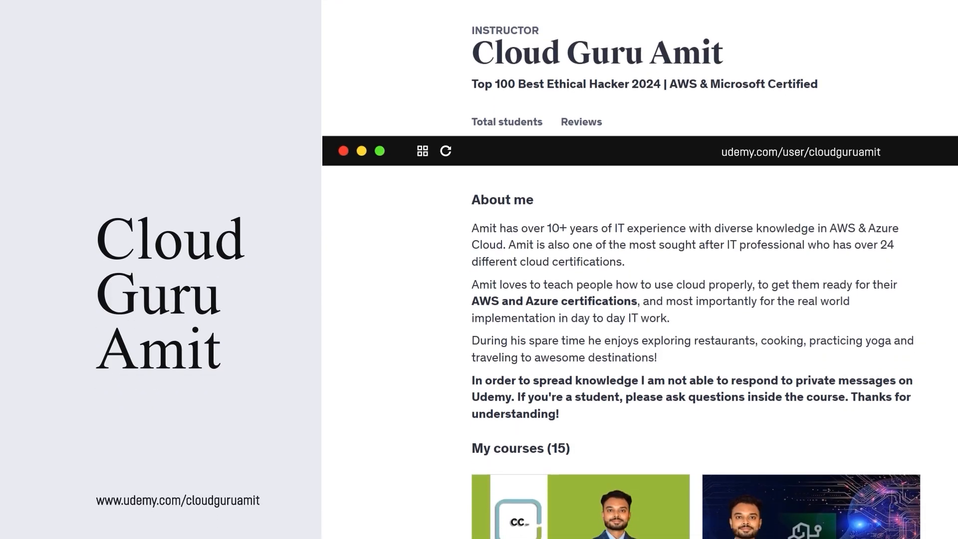
scroll(down, 3)
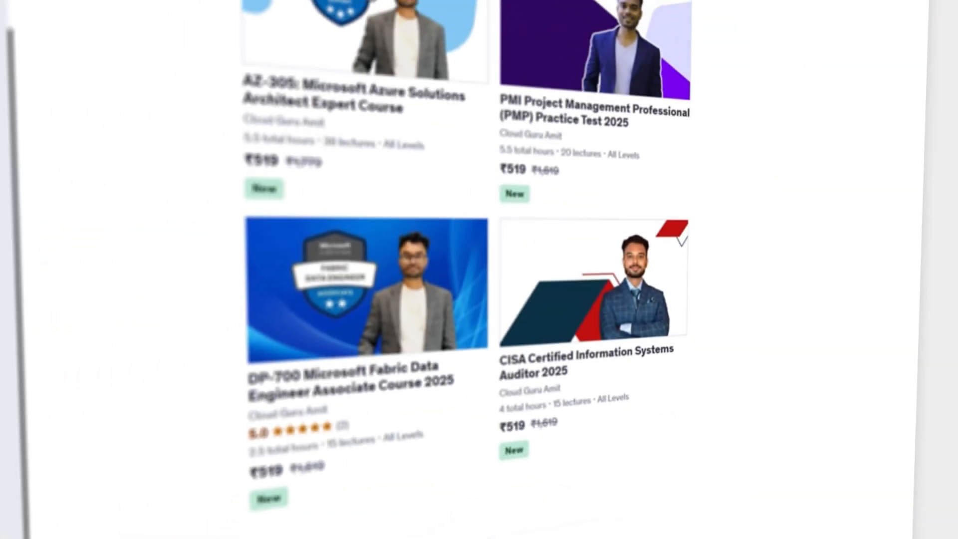
scroll(down, 3)
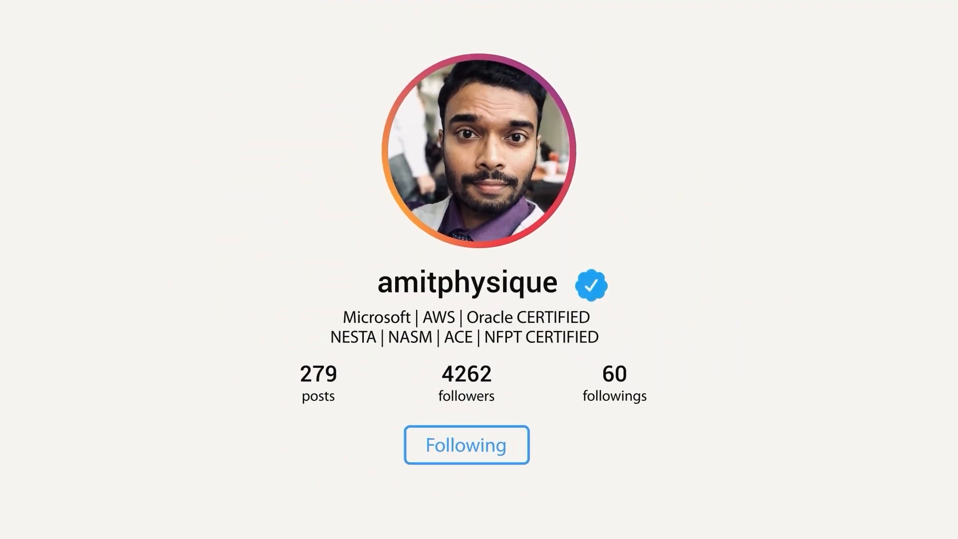
scroll(down, 3)
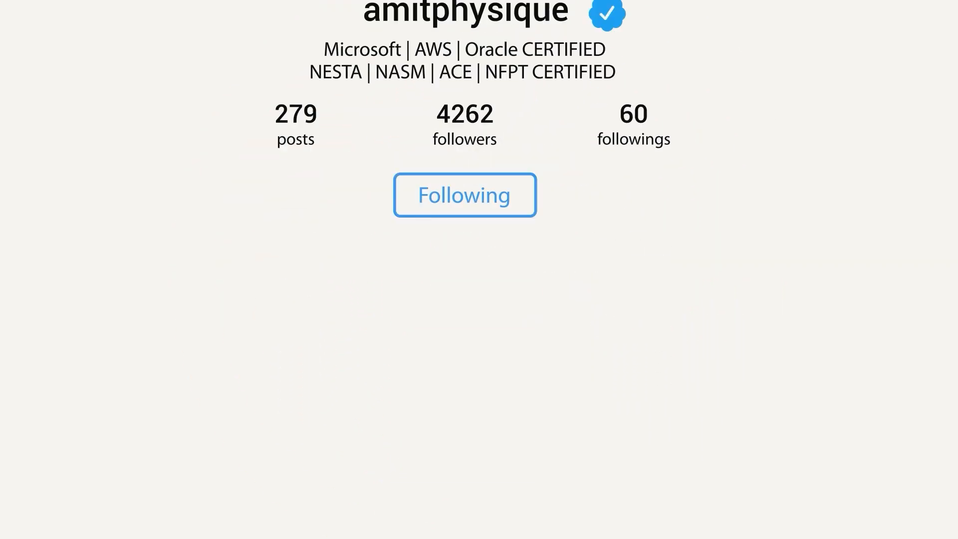